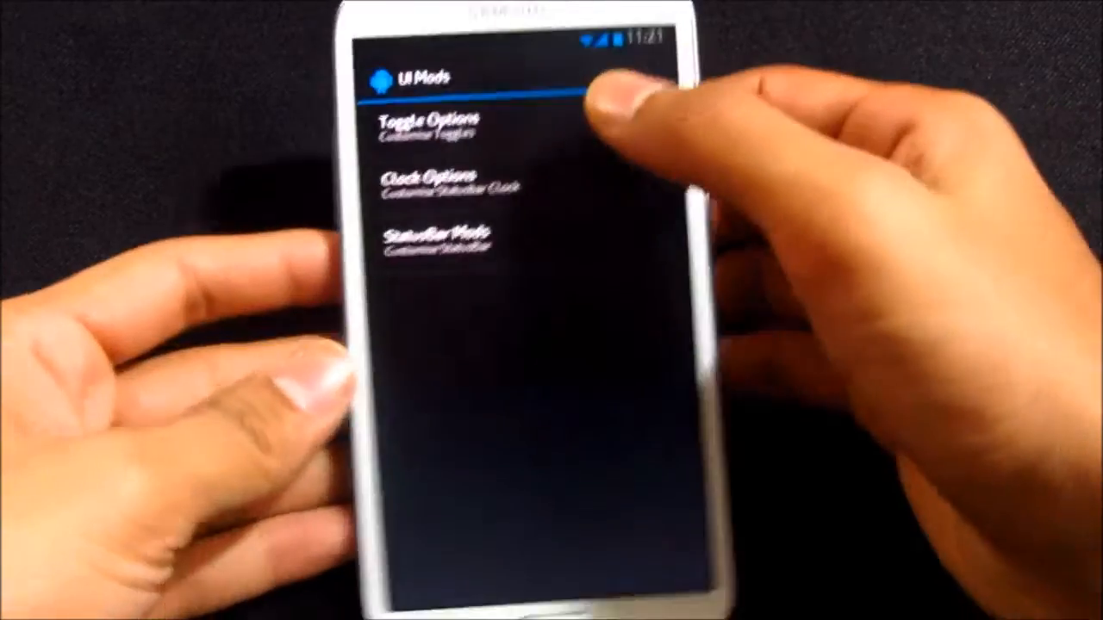
Step: Open the UI Mods submenu to reach the red toggle colour option
left_click(430, 125)
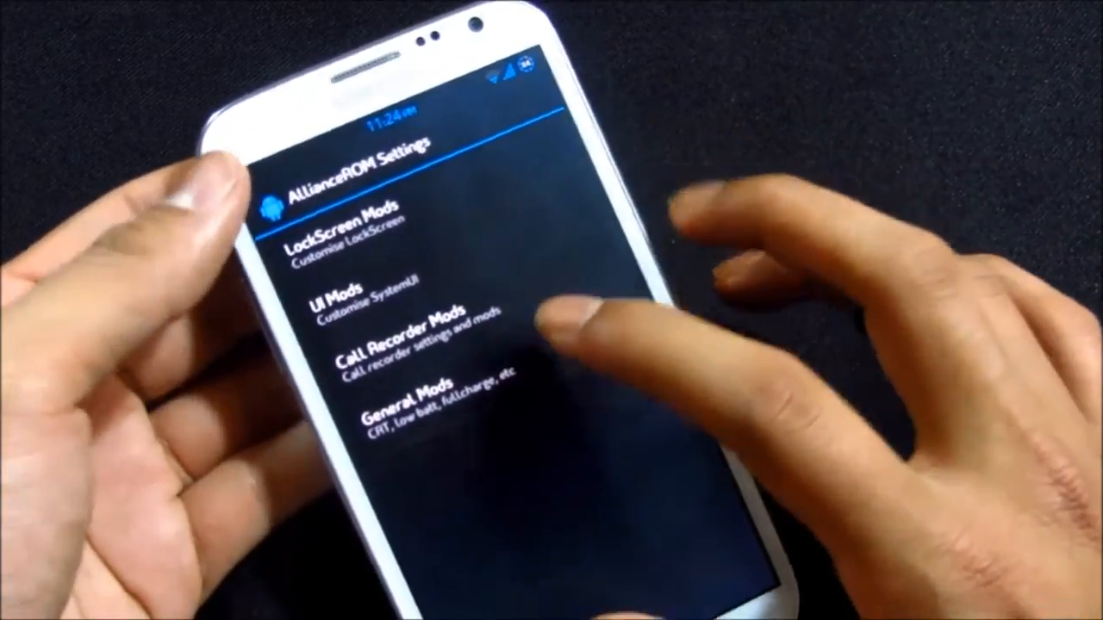
Step: Open Call Recorder Mods to show auto-recording, record button, ringtone and end-call delay options
left_click(405, 349)
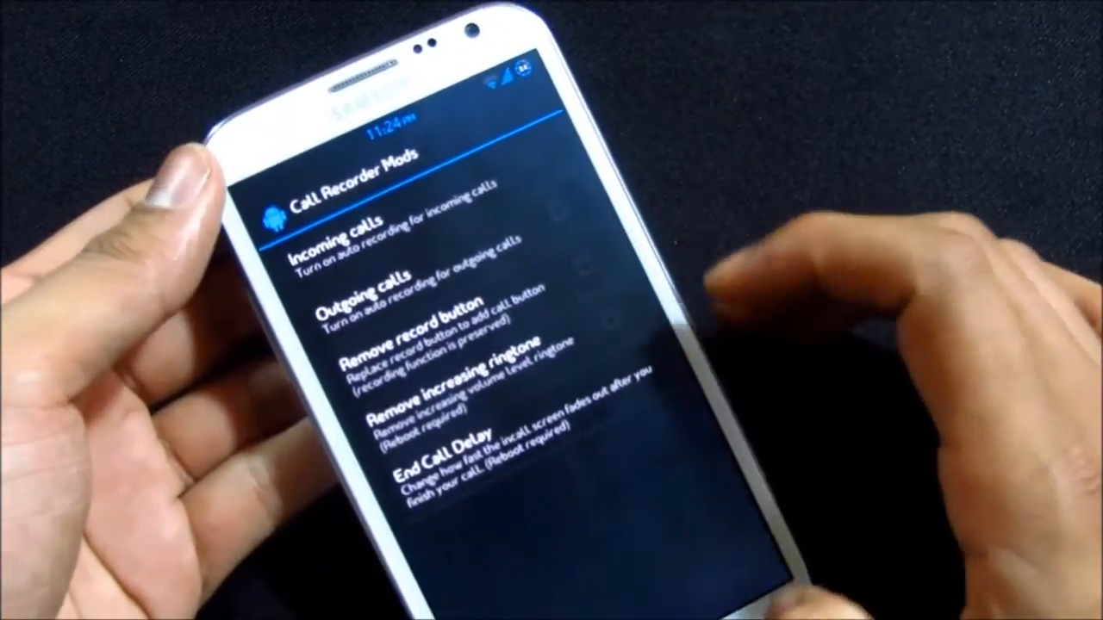